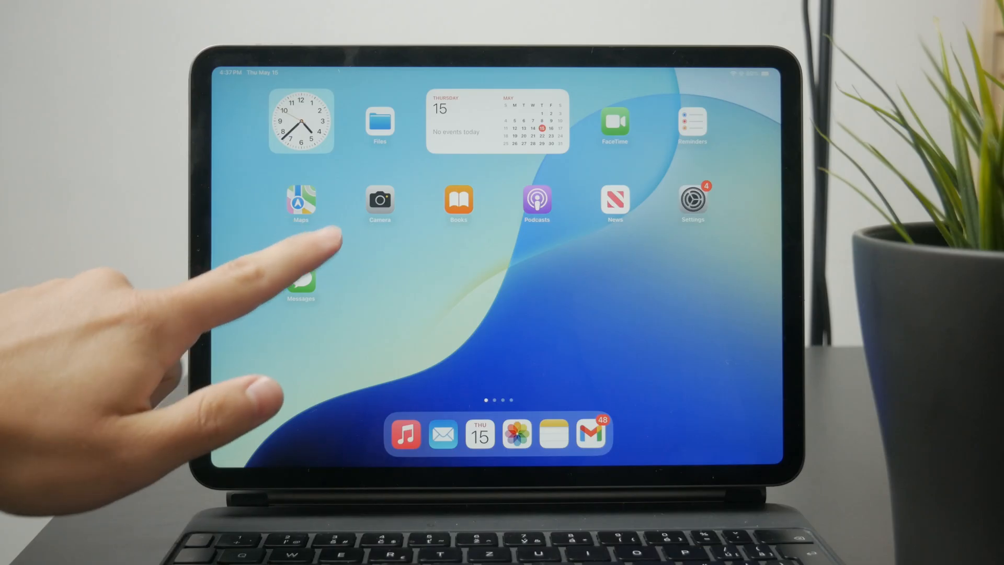
Search Spotlight for 'word' and launch Microsoft Word to its recent documents screen
type("word")
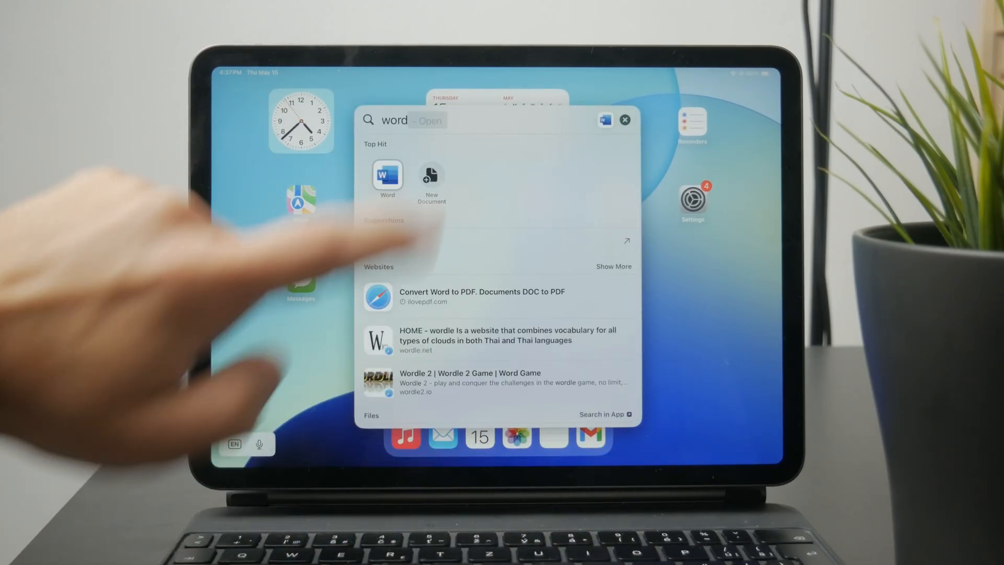
left_click(387, 178)
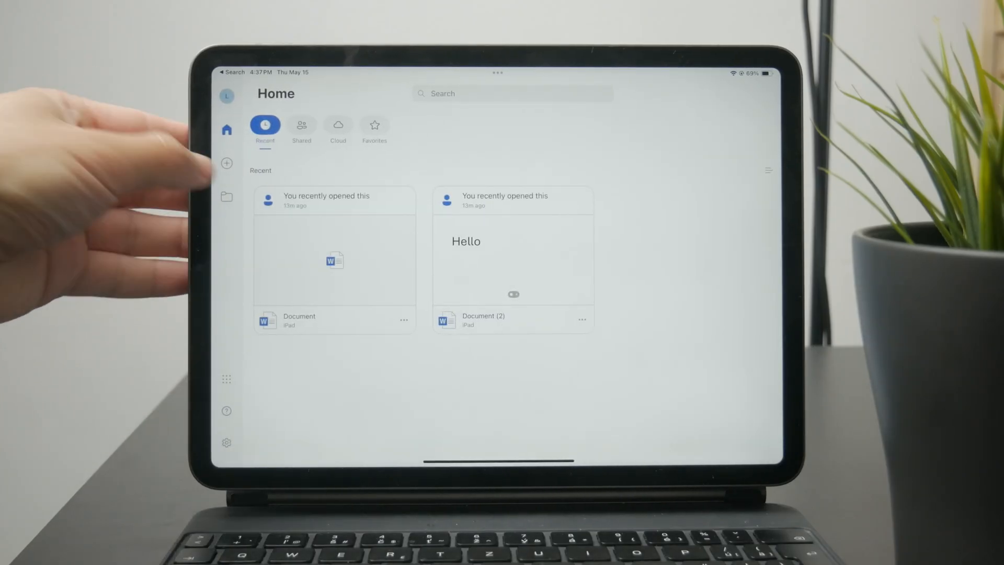
Create a new blank Word document and enter 'Hello' into it
left_click(226, 163)
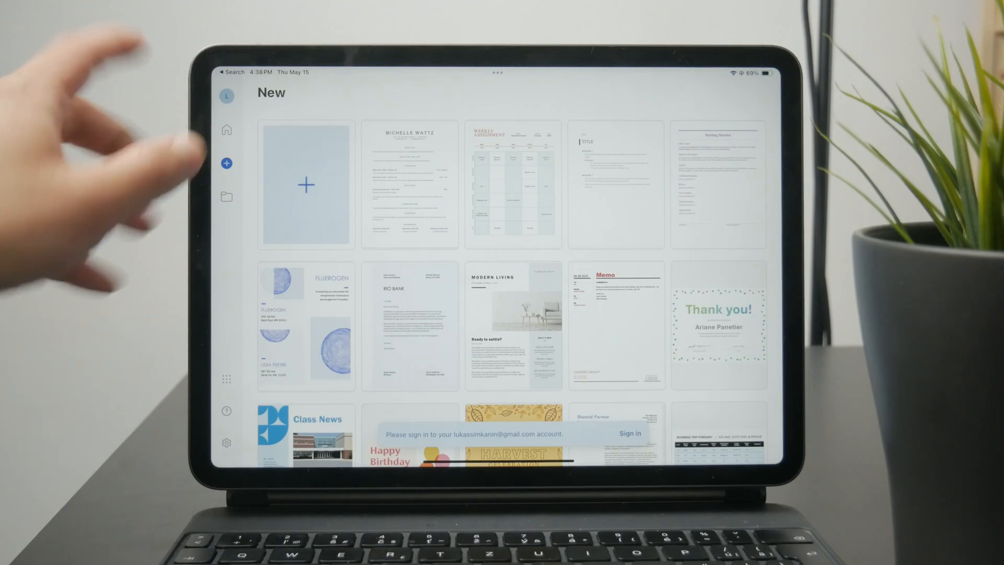
left_click(305, 184)
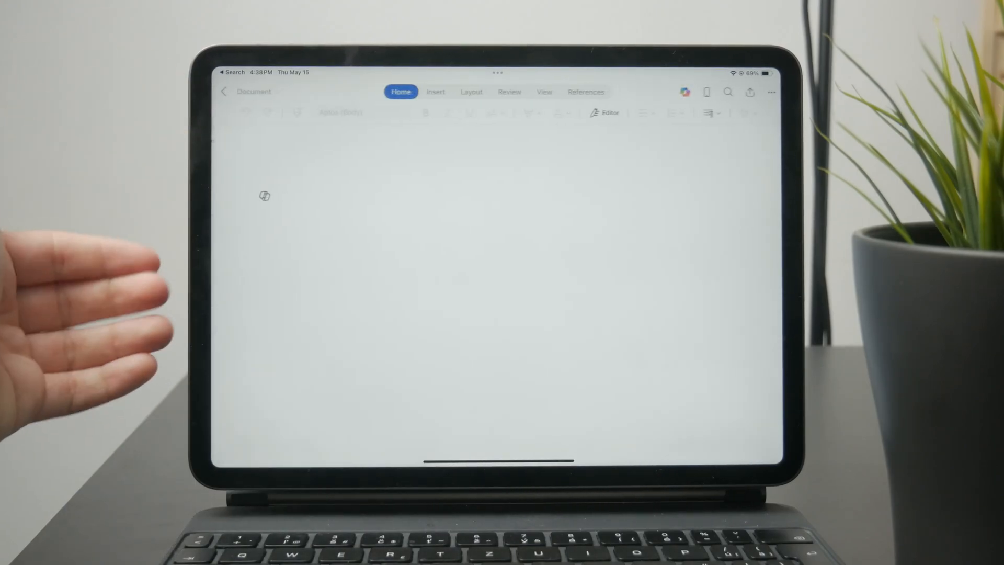
type("Hello")
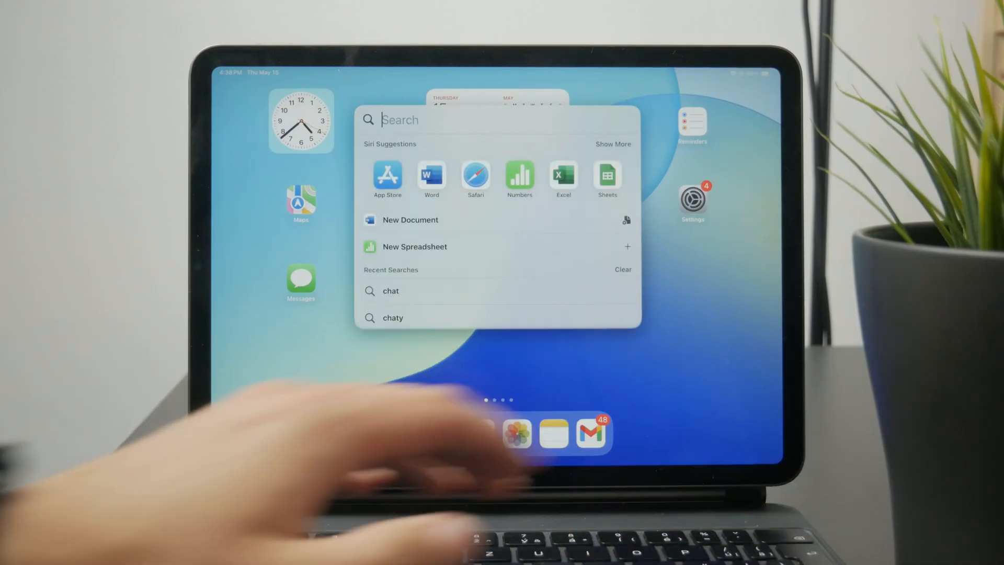
Search Spotlight for 'pages' and launch Pages to its document browser
type("pages")
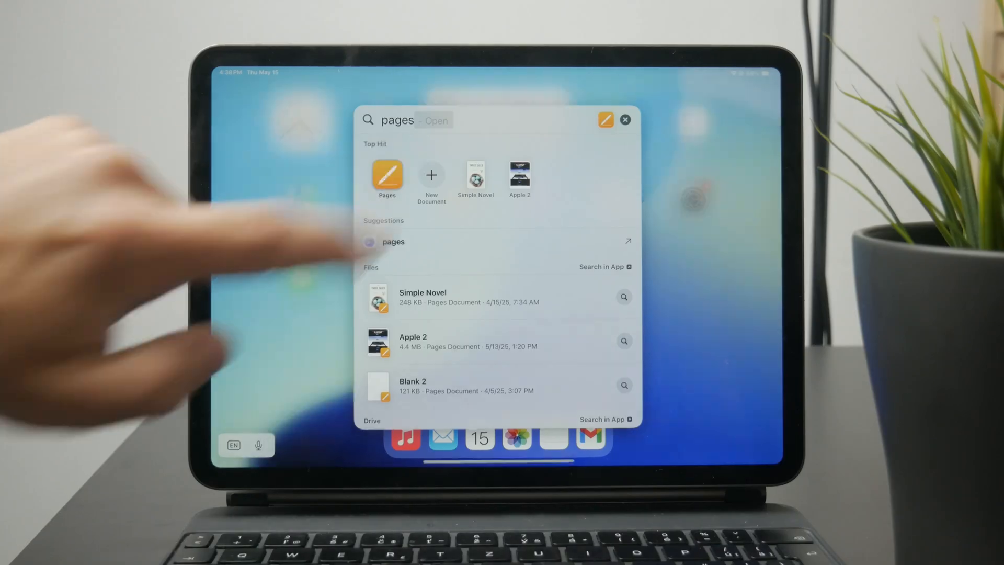
left_click(387, 176)
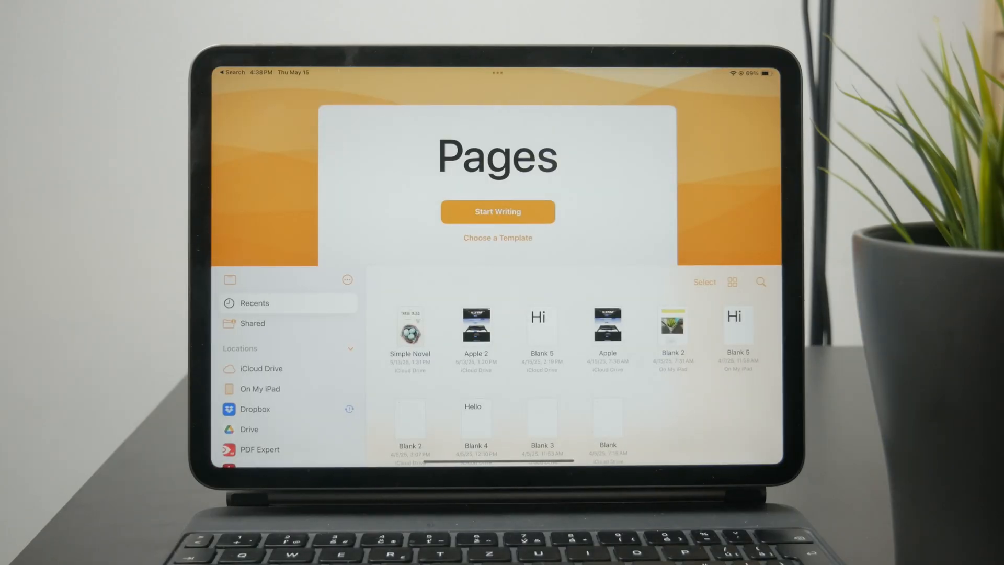
Open the Blank 5 document in Pages and edit the text after 'Hi'
double_click(541, 324)
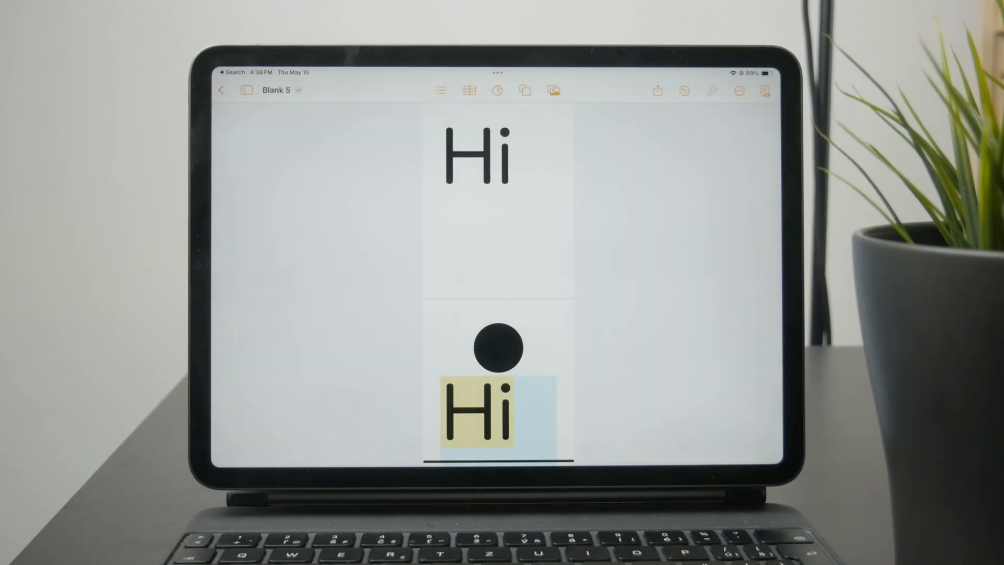
left_click(477, 157)
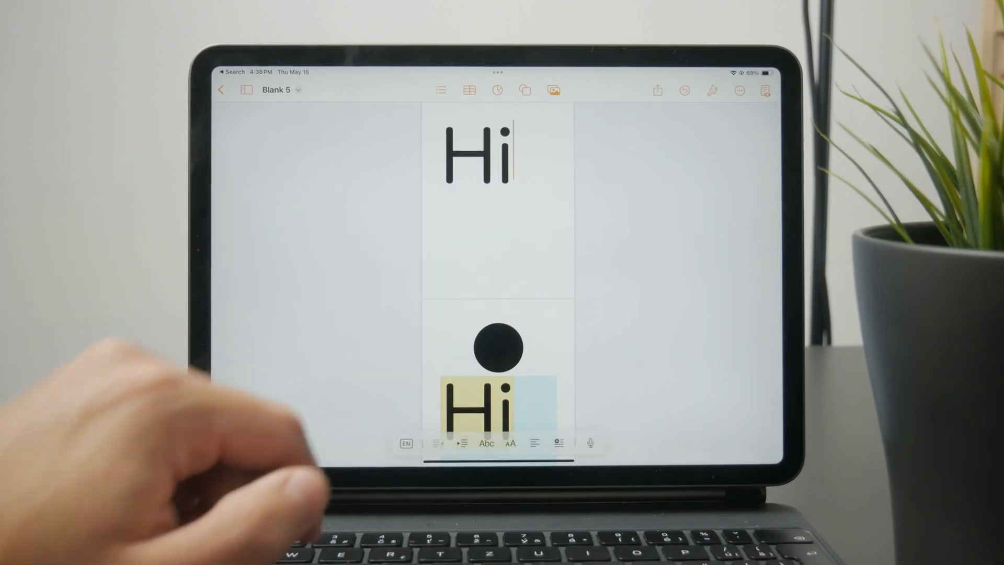
key("backspace")
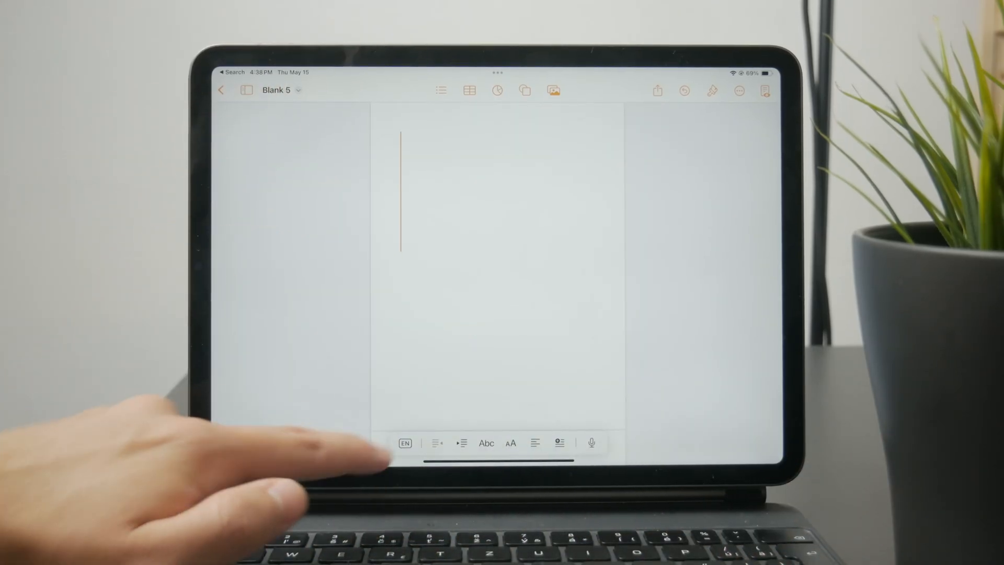
left_click(486, 443)
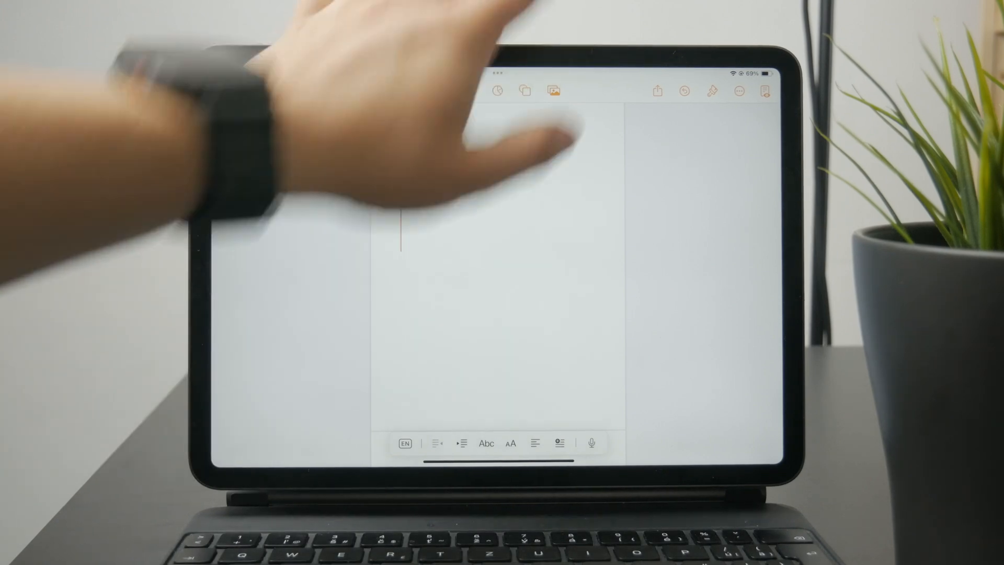
left_click(657, 91)
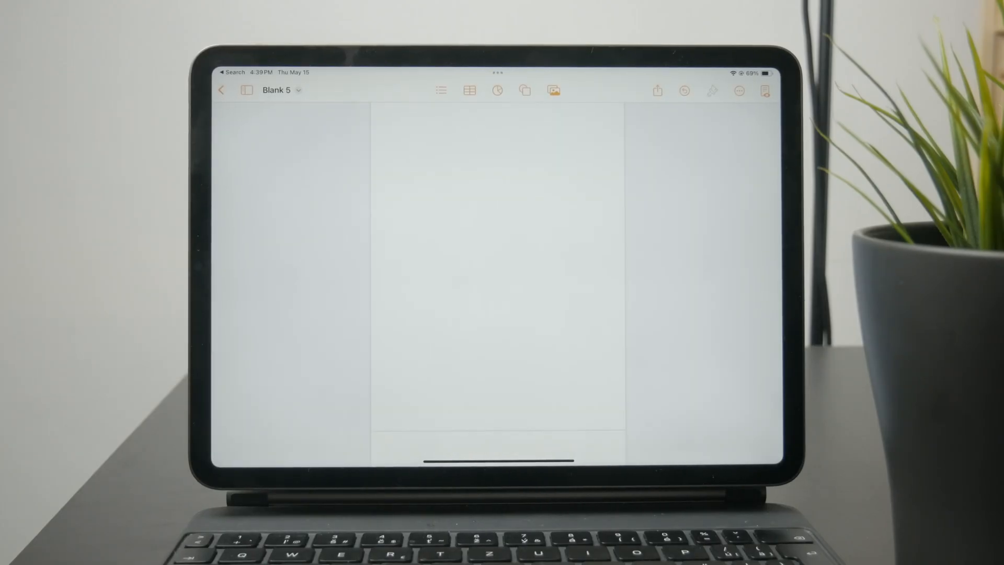
Leave the Pages document, search Spotlight for 'docs' and launch Google Docs
left_click(221, 90)
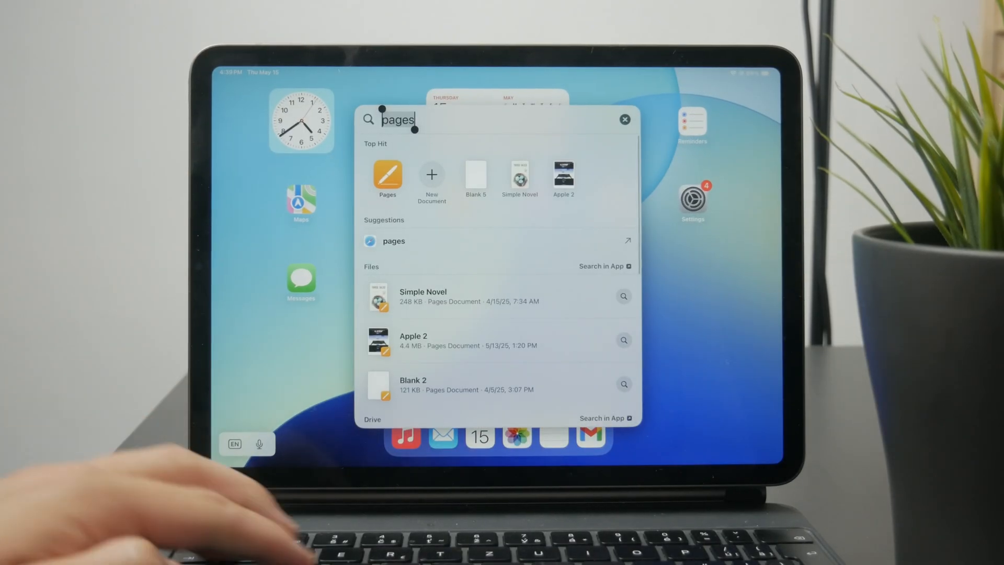
type("docs")
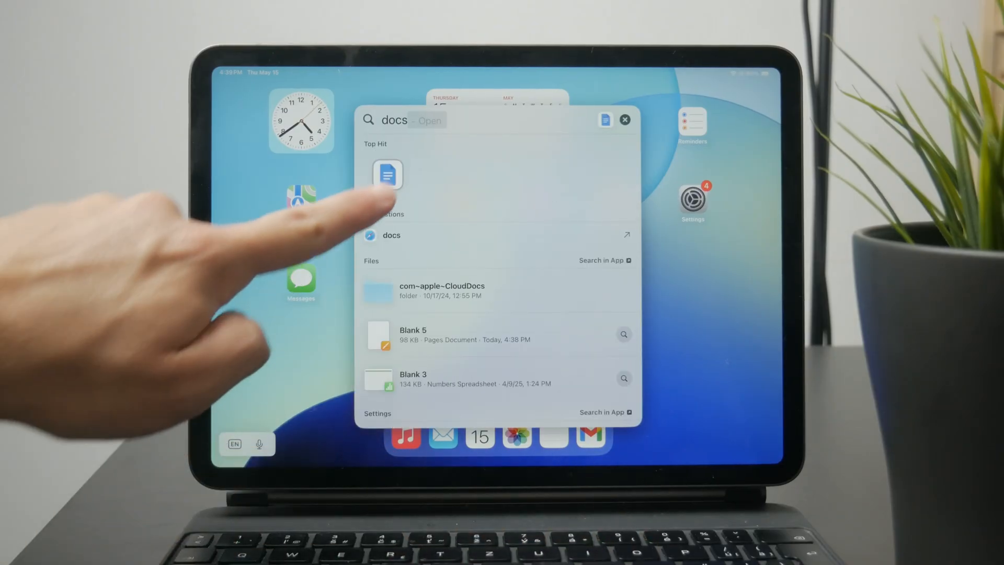
left_click(387, 175)
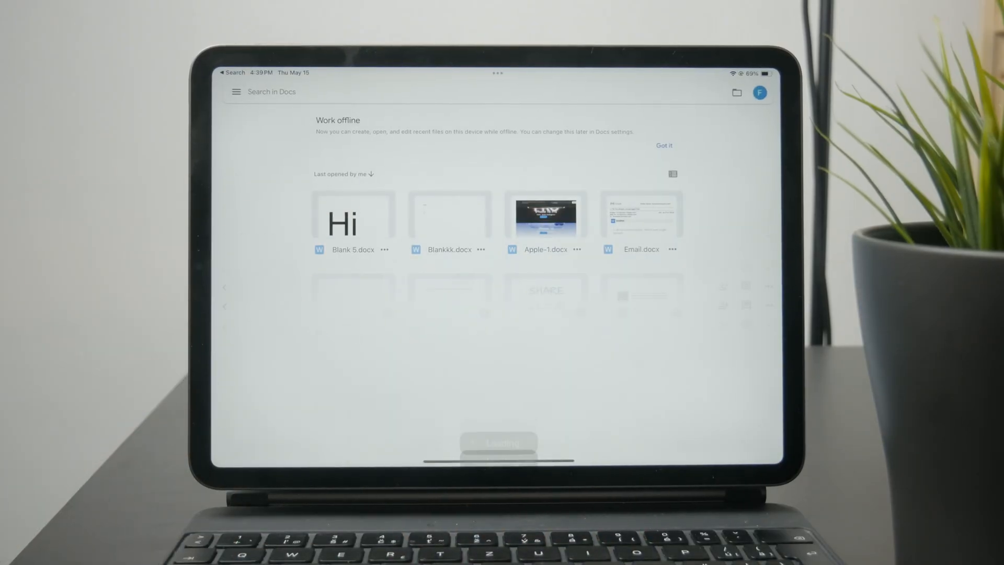
Open Blank 5.docx showing 'Hi' in Google Docs, switch to viewing, then close it
left_click(352, 215)
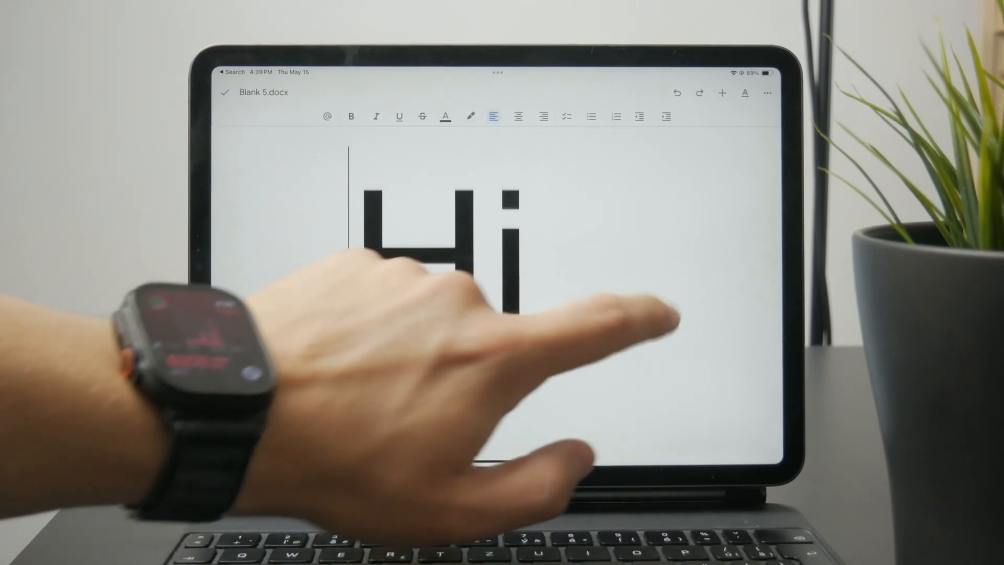
left_click(767, 93)
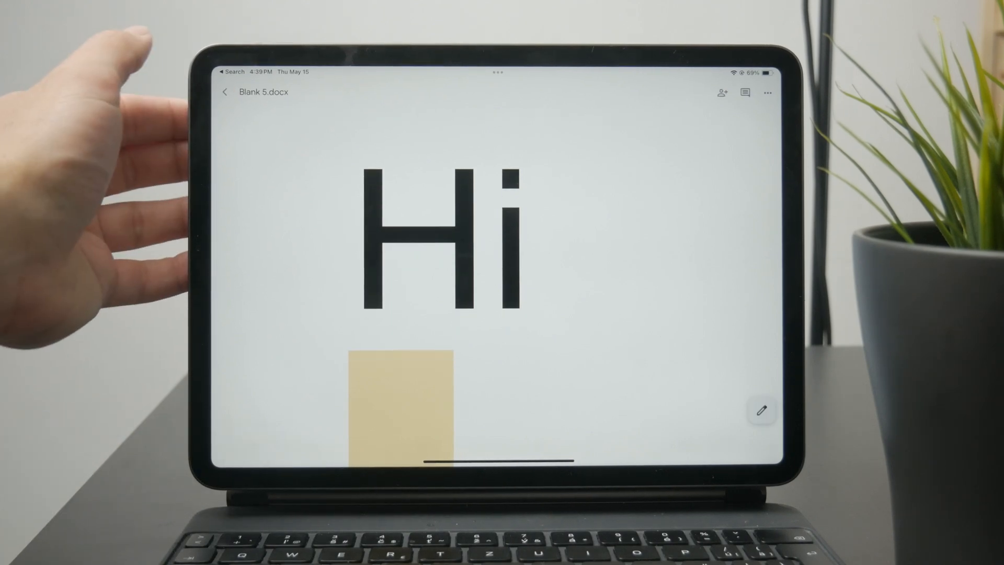
left_click(226, 92)
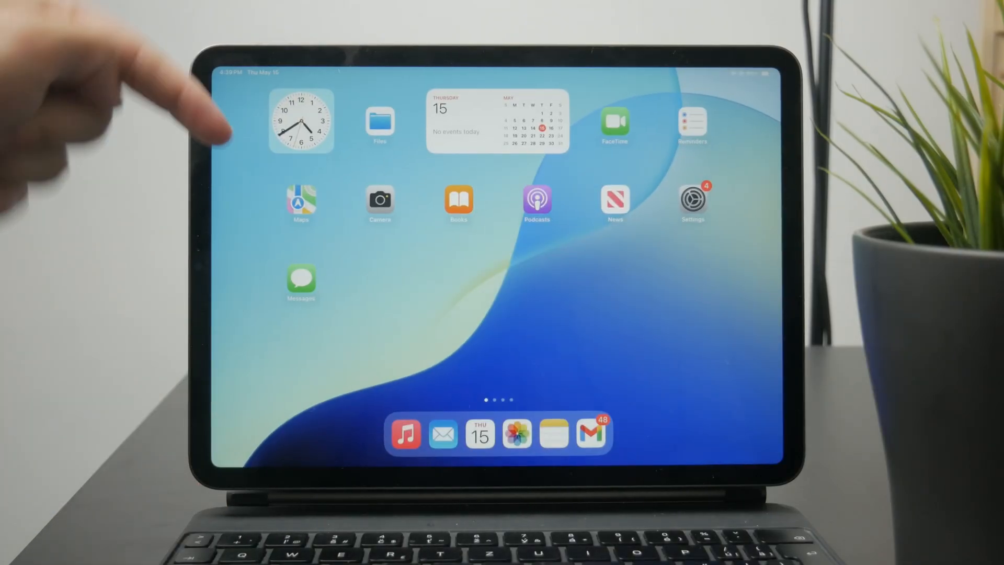
mouse_move(211, 127)
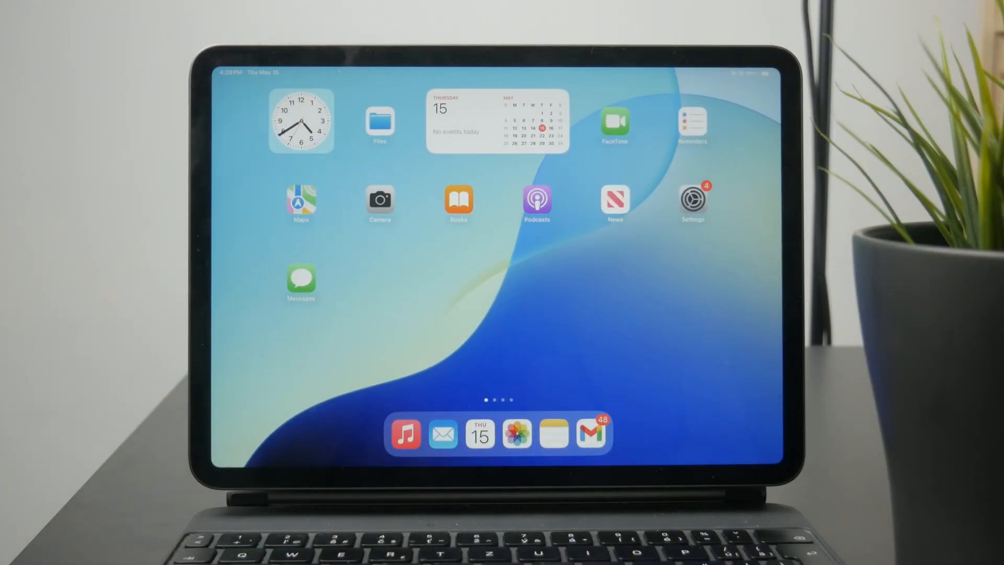